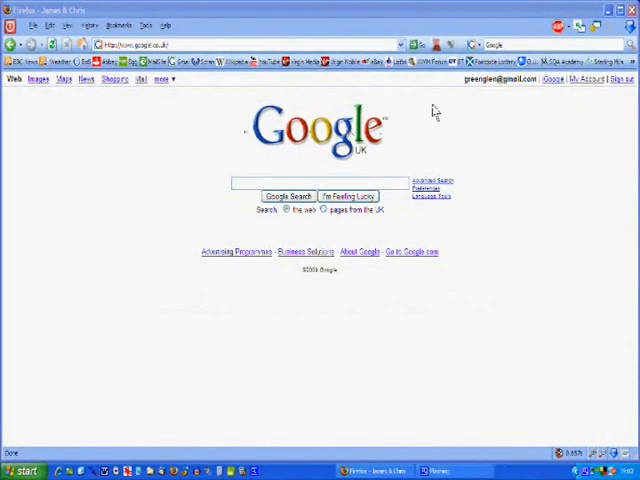
# - Go to the Windows Movie Makers site and open the 'Share Your XP Transitions and Effects!!' forum
pyautogui.click(425, 63)
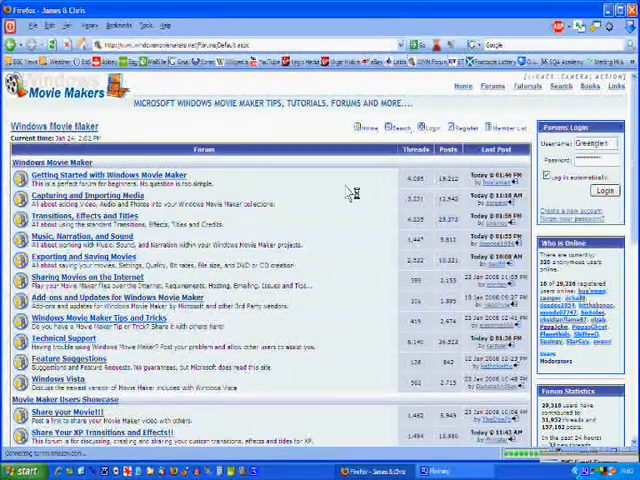
pyautogui.scroll(-3)
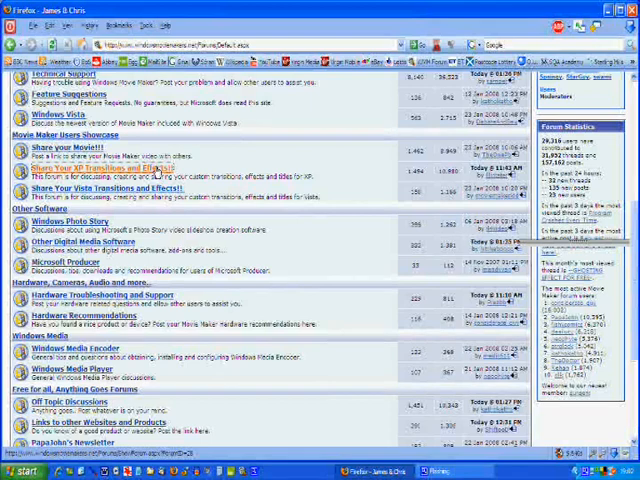
pyautogui.click(111, 169)
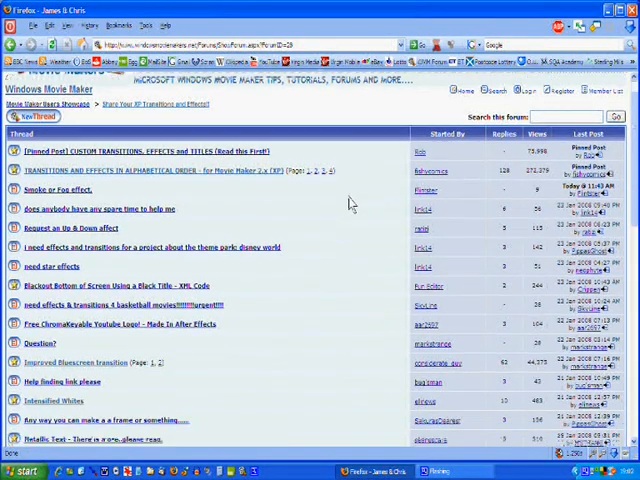
# - Open the 'Intensified Whites' thread from the forum's thread list
pyautogui.scroll(-3)
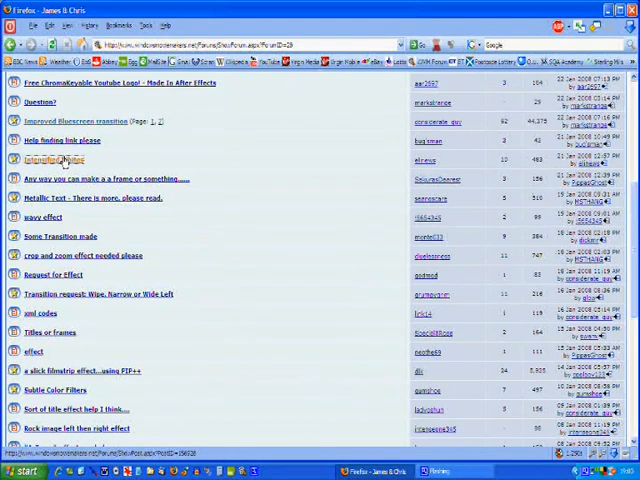
pyautogui.click(54, 160)
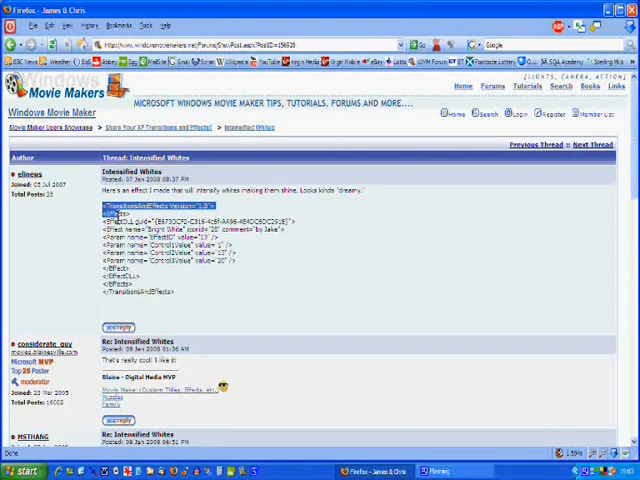
# - Select the posted Bright White effect XML code and paste it into a new Notepad document
pyautogui.moveTo(115, 205); pyautogui.dragTo(175, 293)
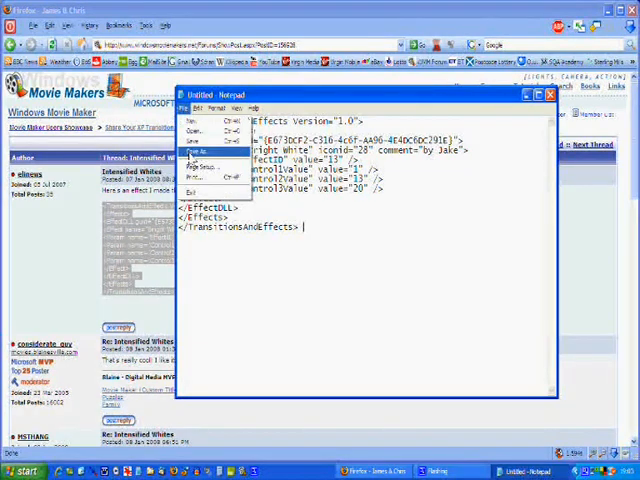
# - Start saving the pasted code as brightwhite.xml in the AddOnTFX folder
pyautogui.click(194, 150)
pyautogui.write('brightwhite.xml')
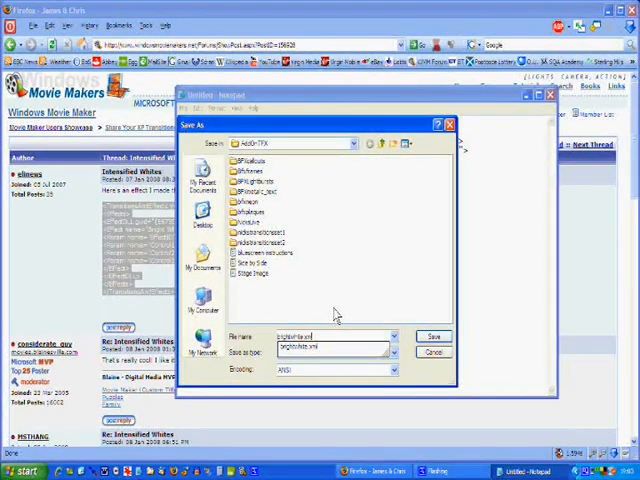
# - Save as All Files type, replace the existing brightwhite.xml, and close Notepad
pyautogui.click(330, 352)
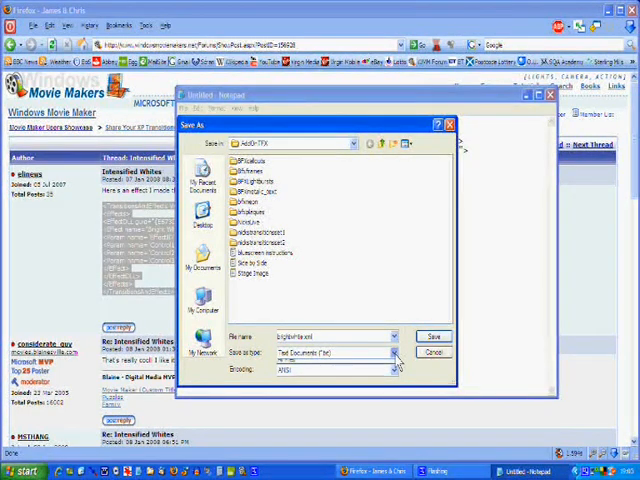
pyautogui.click(393, 353)
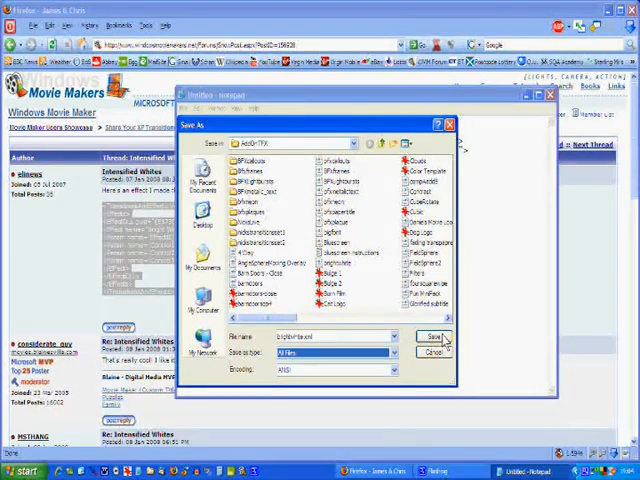
pyautogui.click(432, 335)
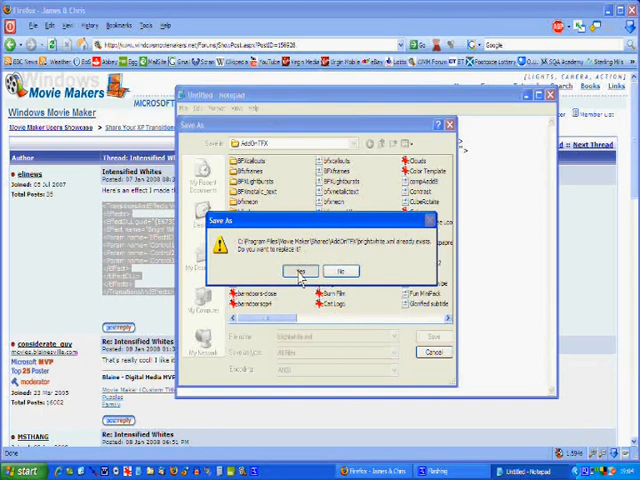
pyautogui.click(303, 271)
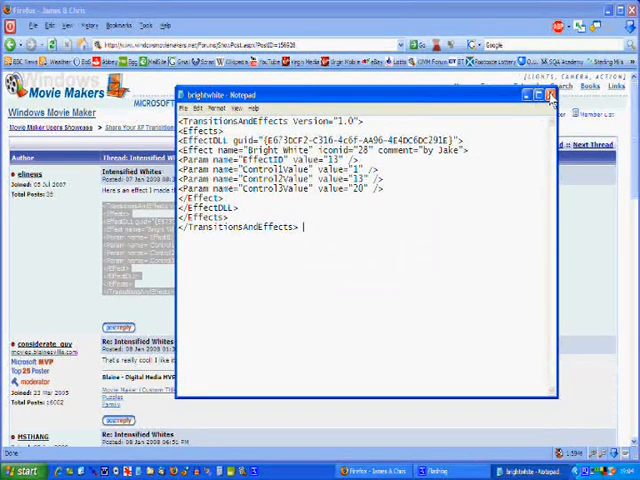
pyautogui.click(550, 95)
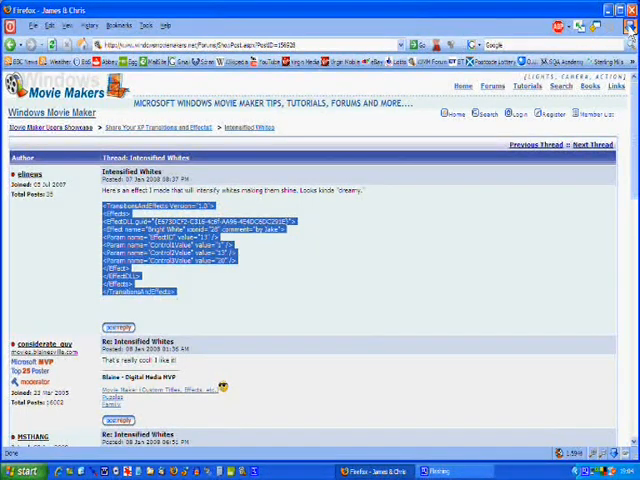
# - Close Firefox and show Movie Maker's Video Effects collection, including Bright White
pyautogui.click(630, 8)
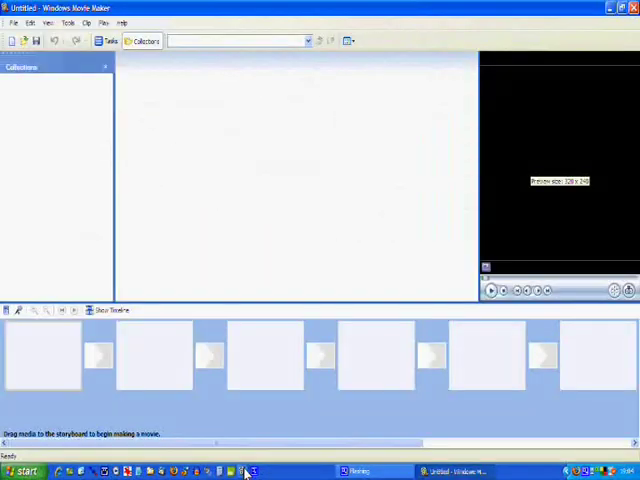
pyautogui.click(144, 41)
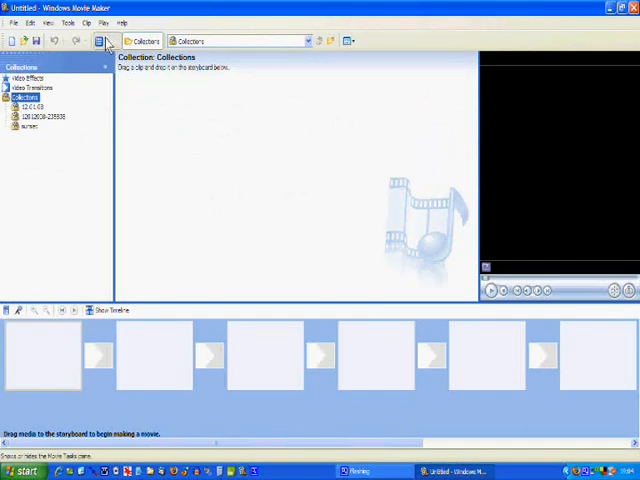
pyautogui.click(113, 40)
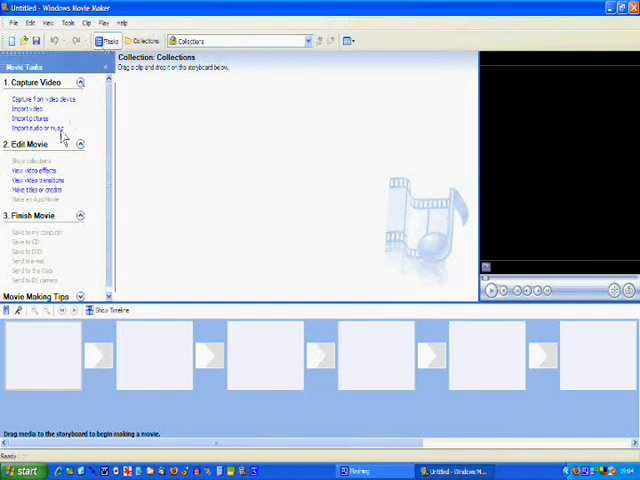
pyautogui.click(31, 171)
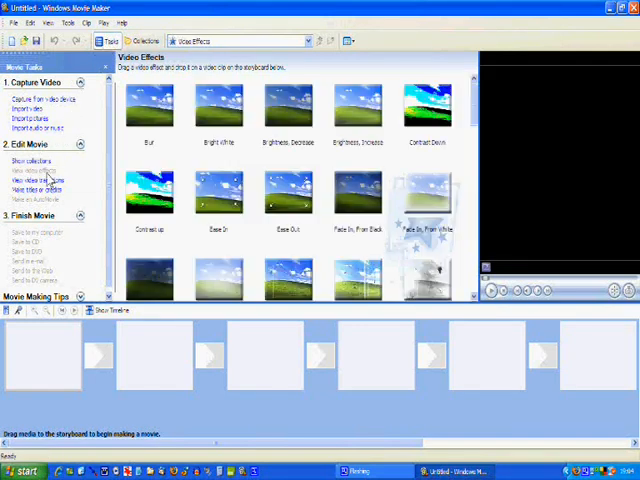
pyautogui.moveTo(218, 115)
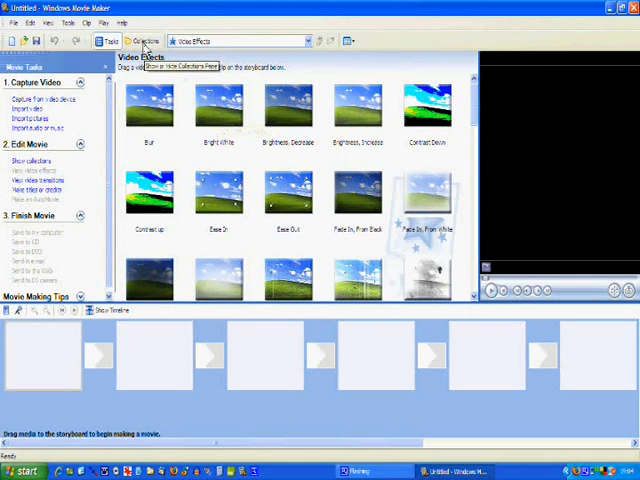
pyautogui.click(145, 41)
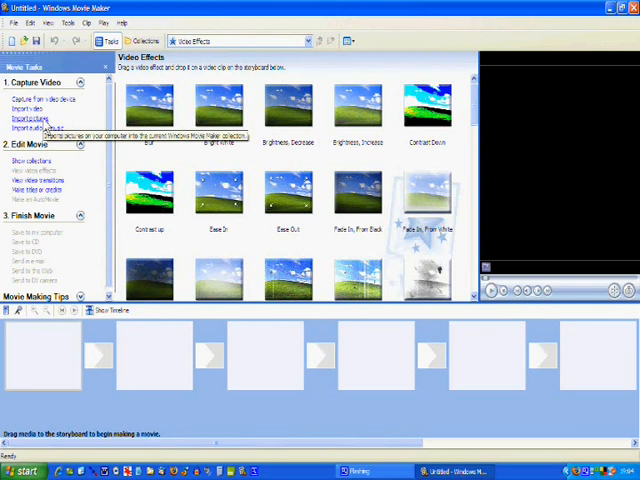
# - Import the rocky hillside landscape photo from My Pictures into the collection
pyautogui.click(31, 118)
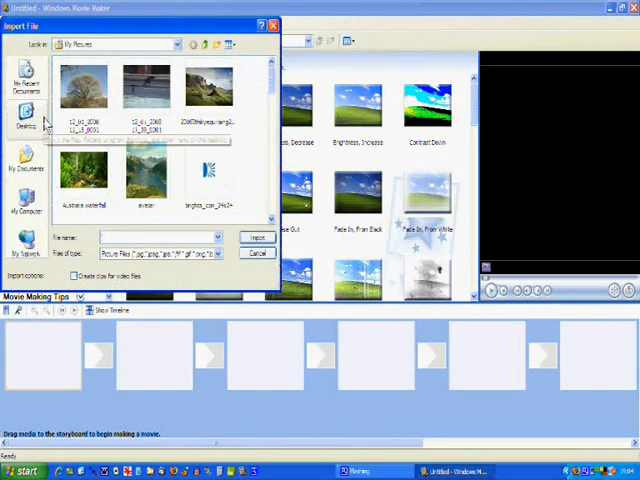
pyautogui.moveTo(218, 95)
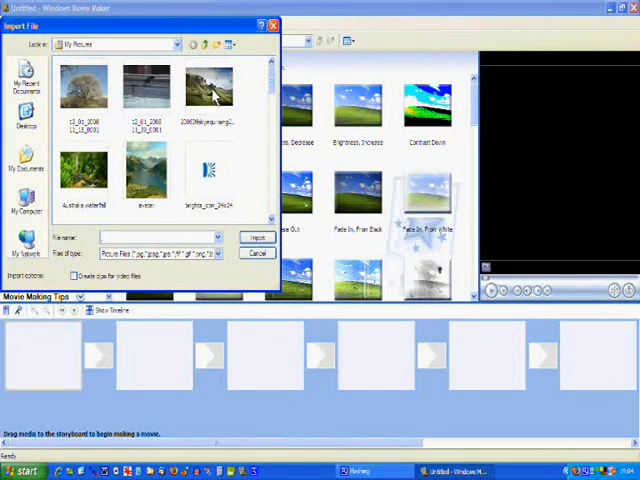
pyautogui.click(207, 85)
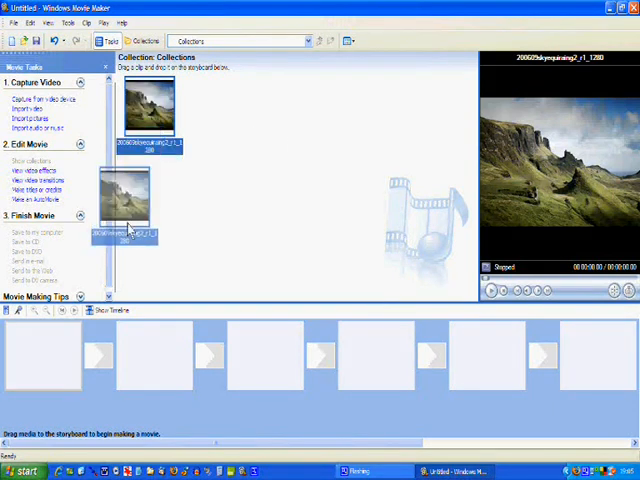
# - Place the landscape picture in the first storyboard slot and preview the Bright White effect
pyautogui.moveTo(125, 195); pyautogui.dragTo(40, 358)
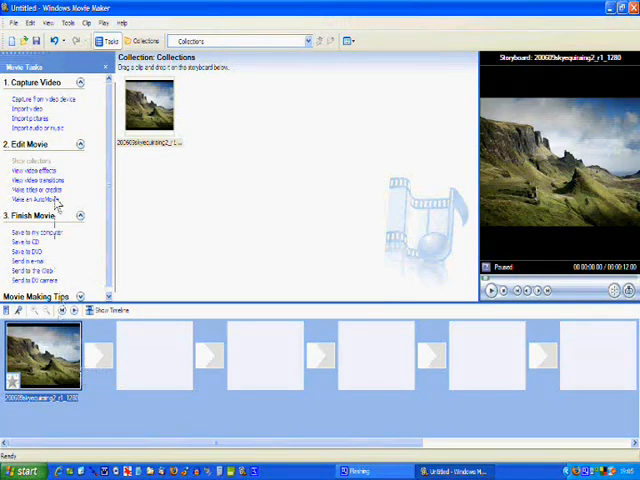
pyautogui.click(35, 171)
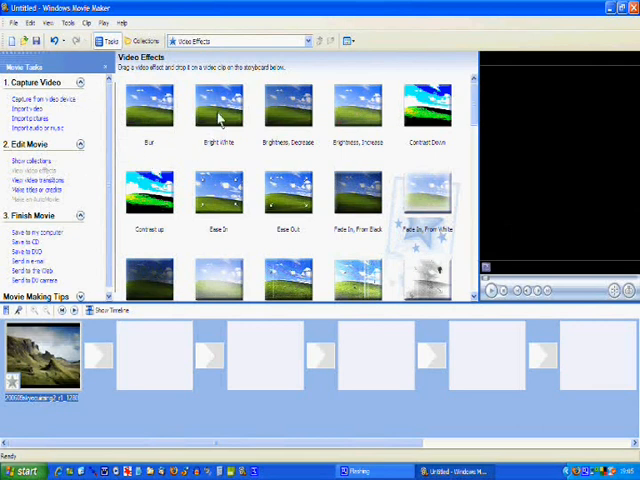
pyautogui.click(217, 107)
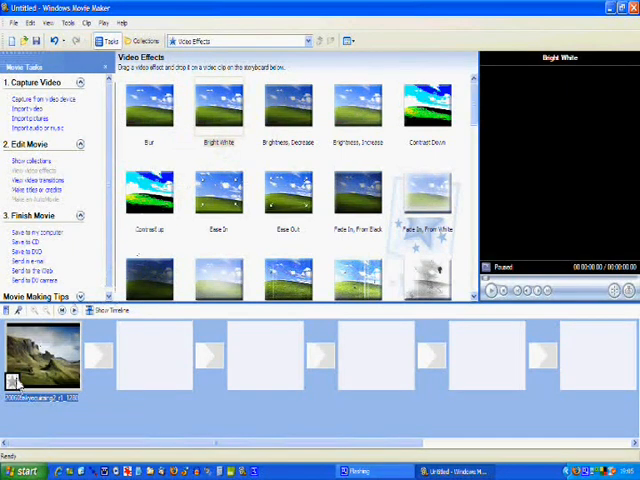